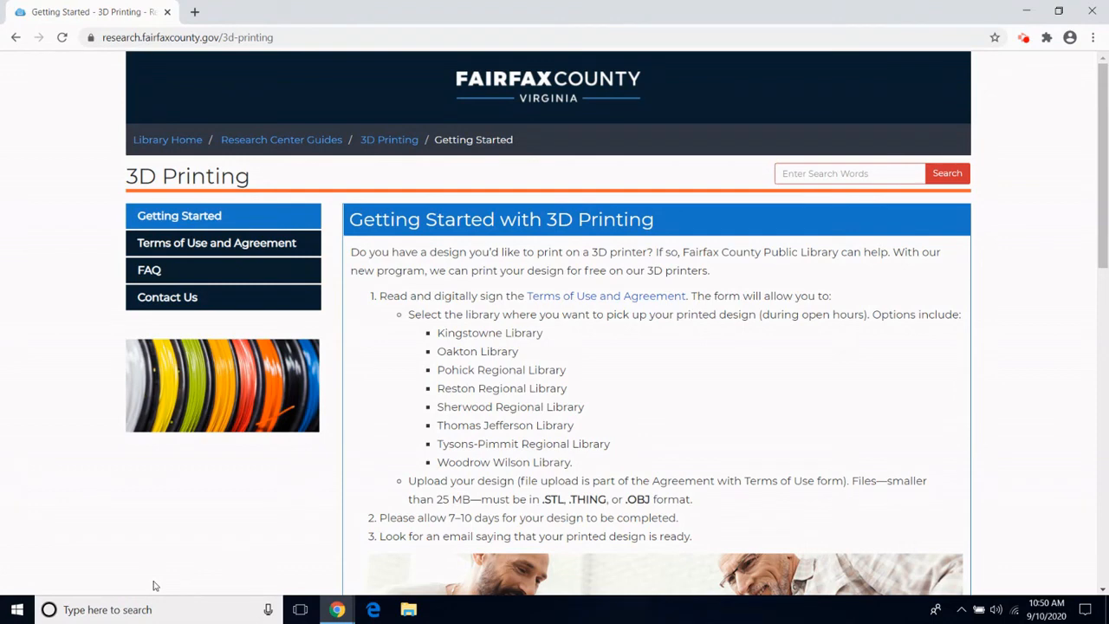
pyautogui.moveTo(164, 32)
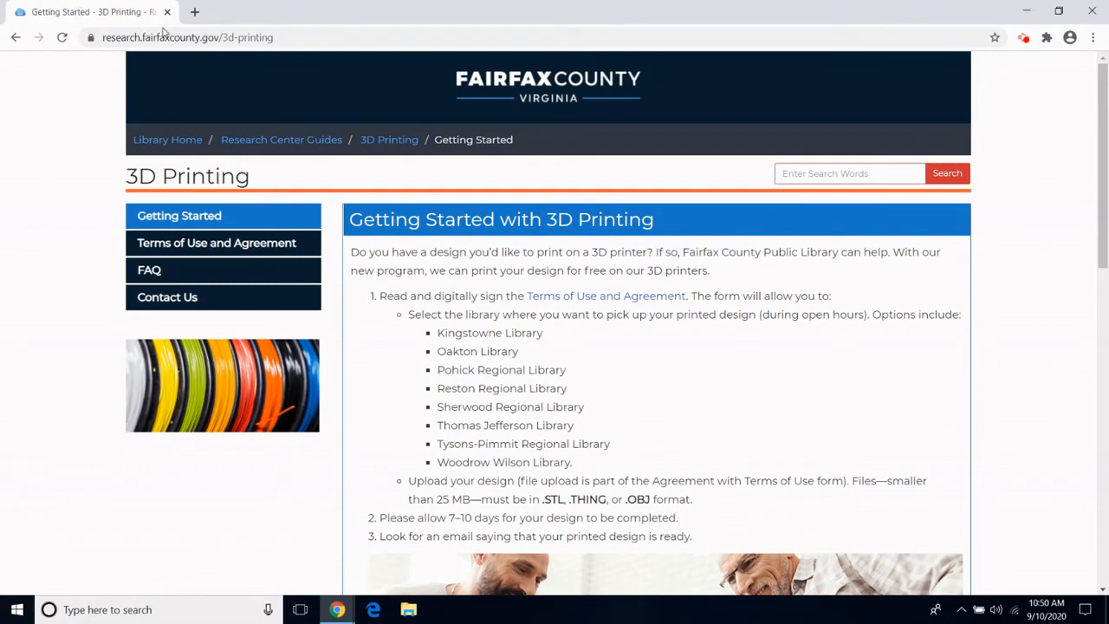
# Open a new browser tab for Thingiverse alongside the library's 3D printing guide
pyautogui.click(194, 11)
pyautogui.write('thingiverse.com')
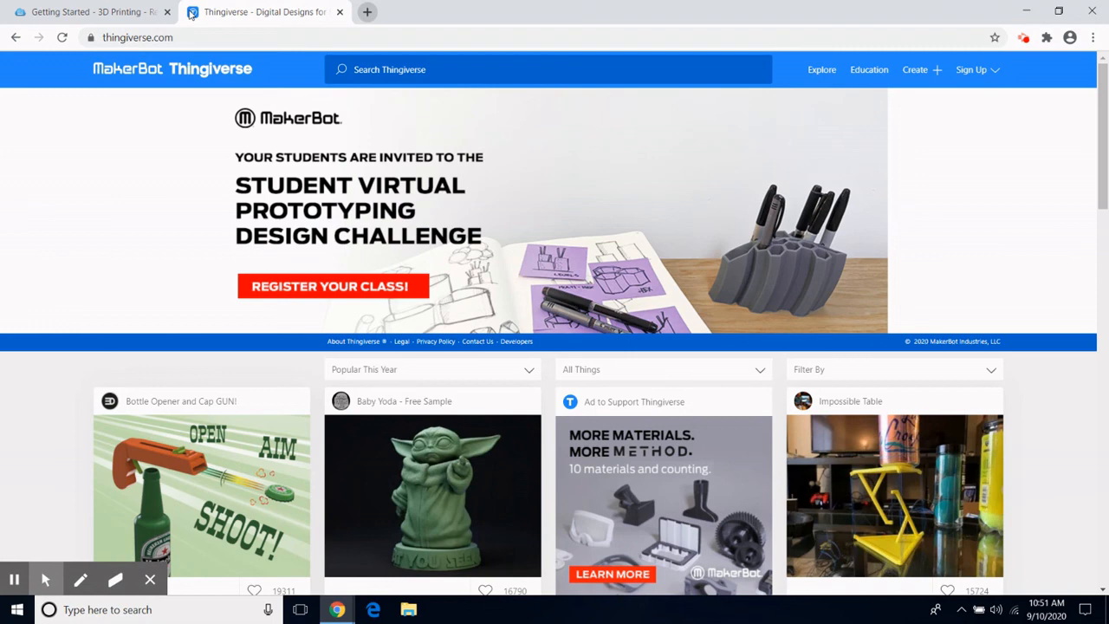
pyautogui.moveTo(934, 92)
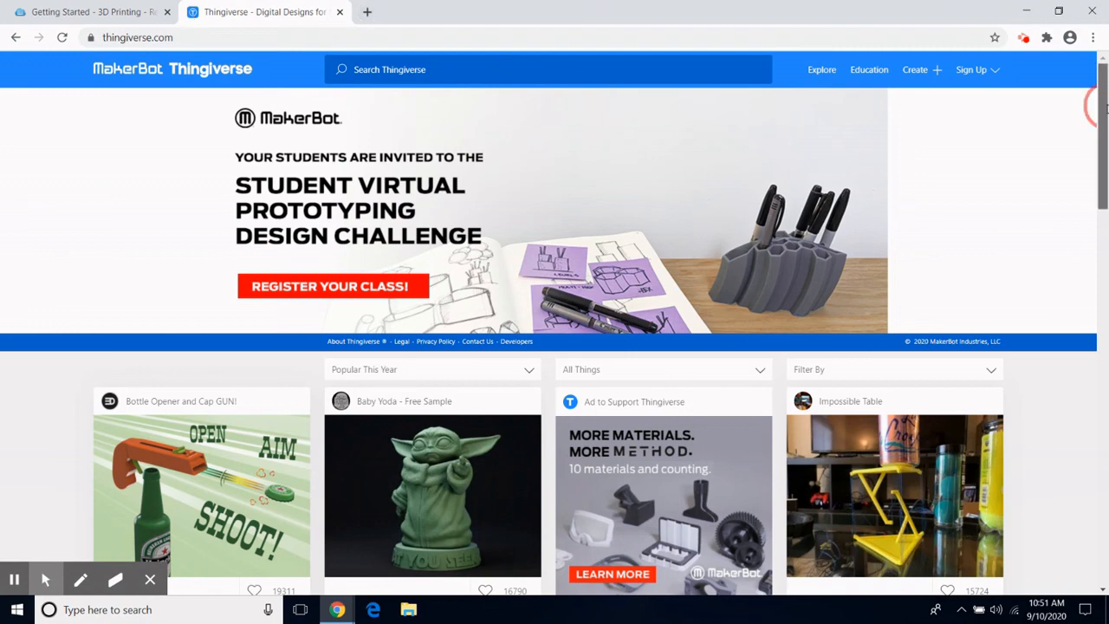
pyautogui.scroll(-3)
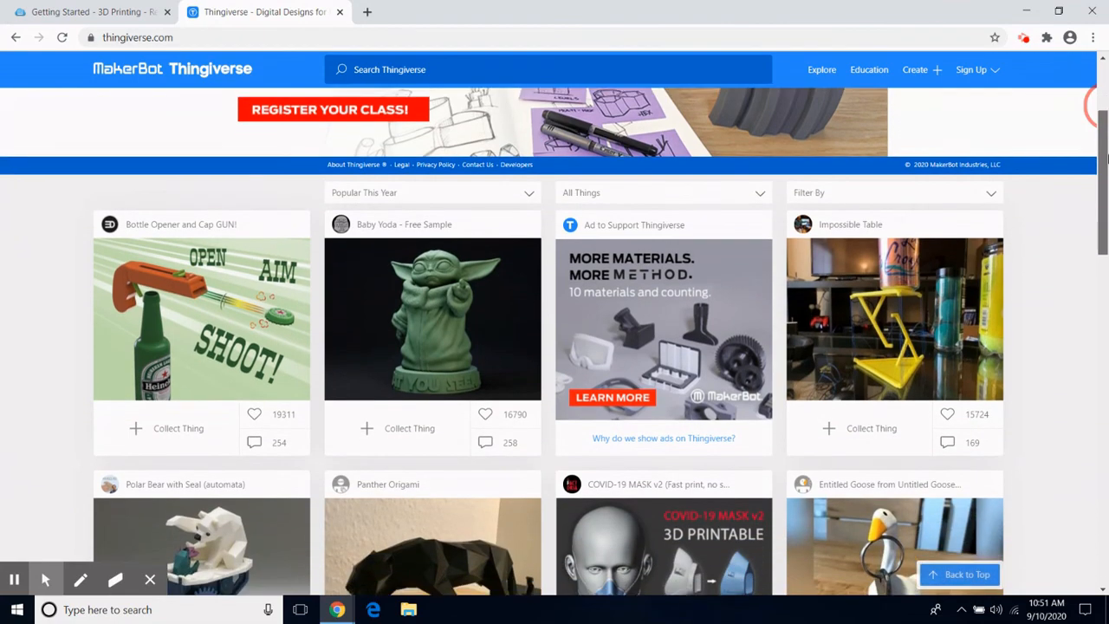
pyautogui.scroll(-3)
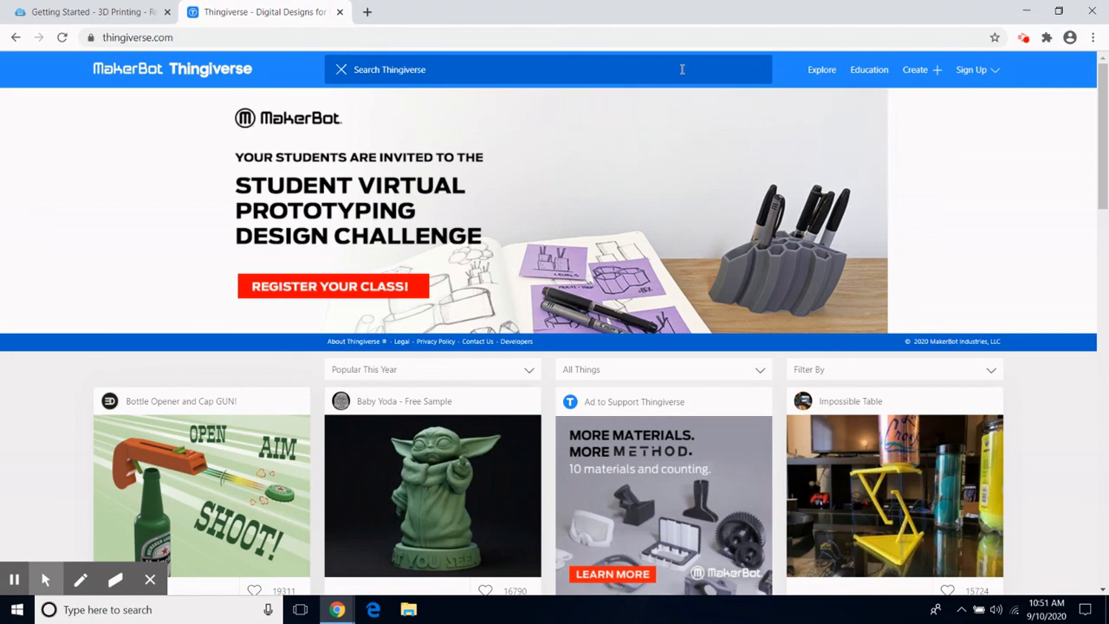
# Search Thingiverse for 'pen holder' and browse the tree, honeycomb, Deadpool and owl results
pyautogui.write('pen holder')
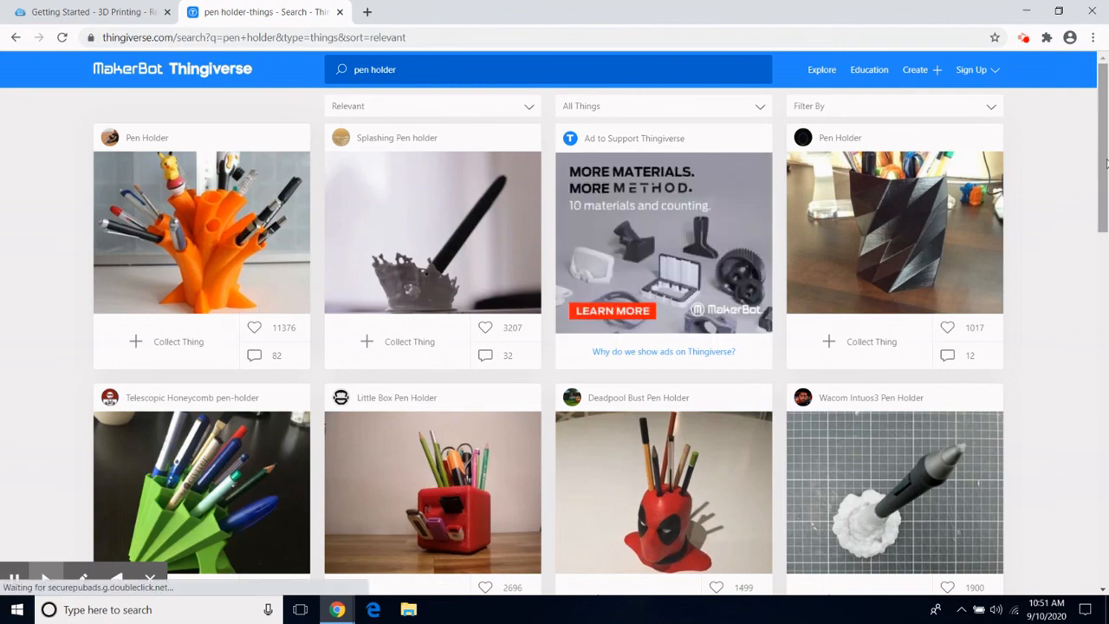
pyautogui.scroll(-3)
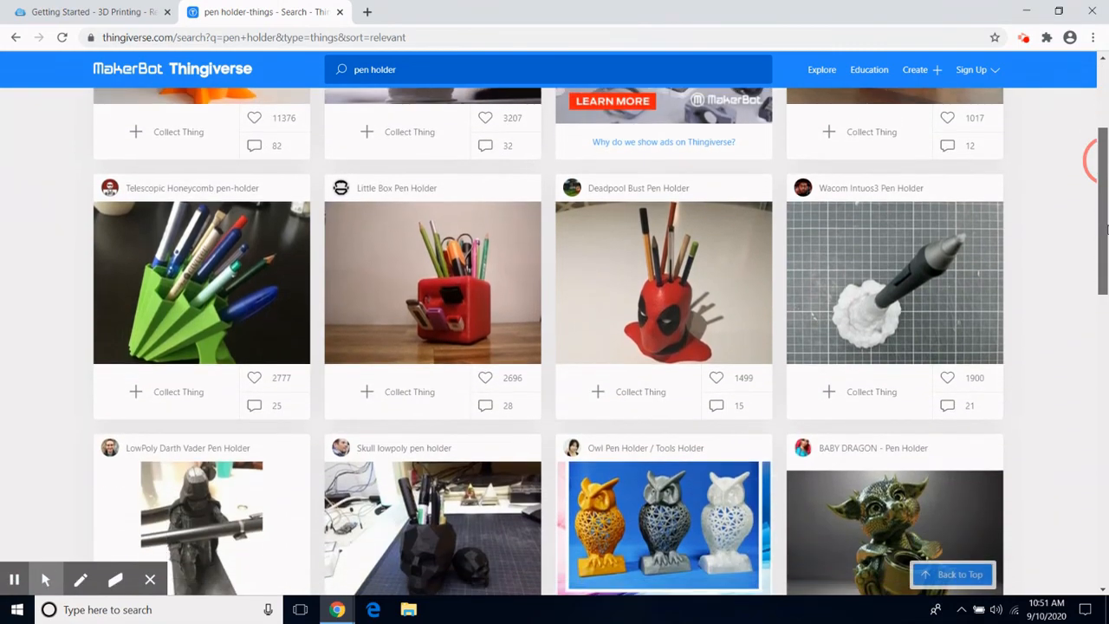
pyautogui.scroll(-3)
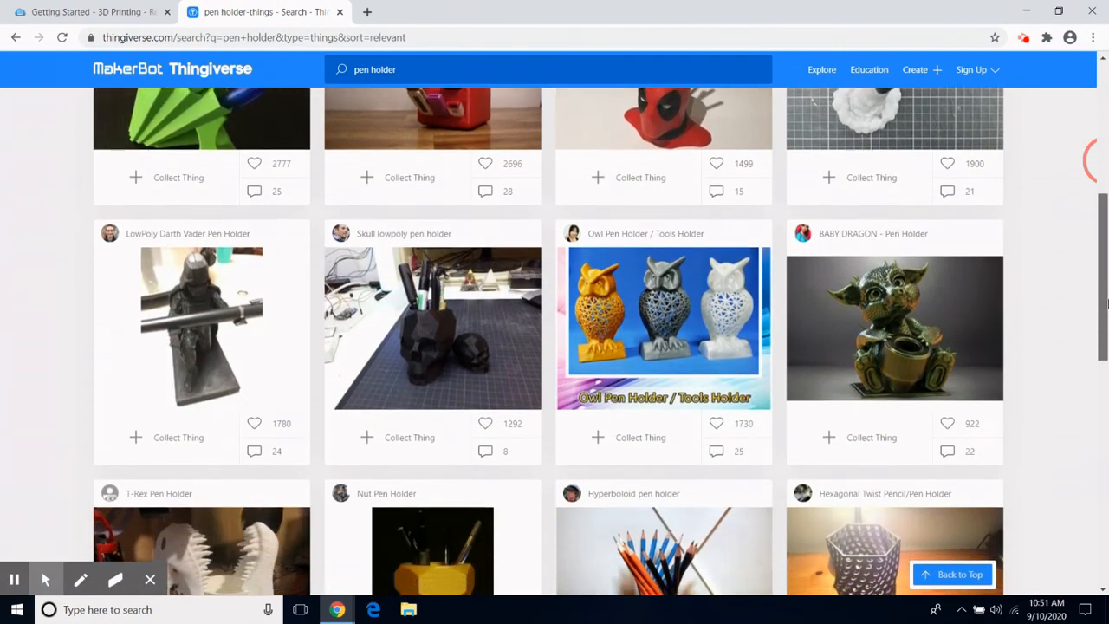
pyautogui.scroll(-3)
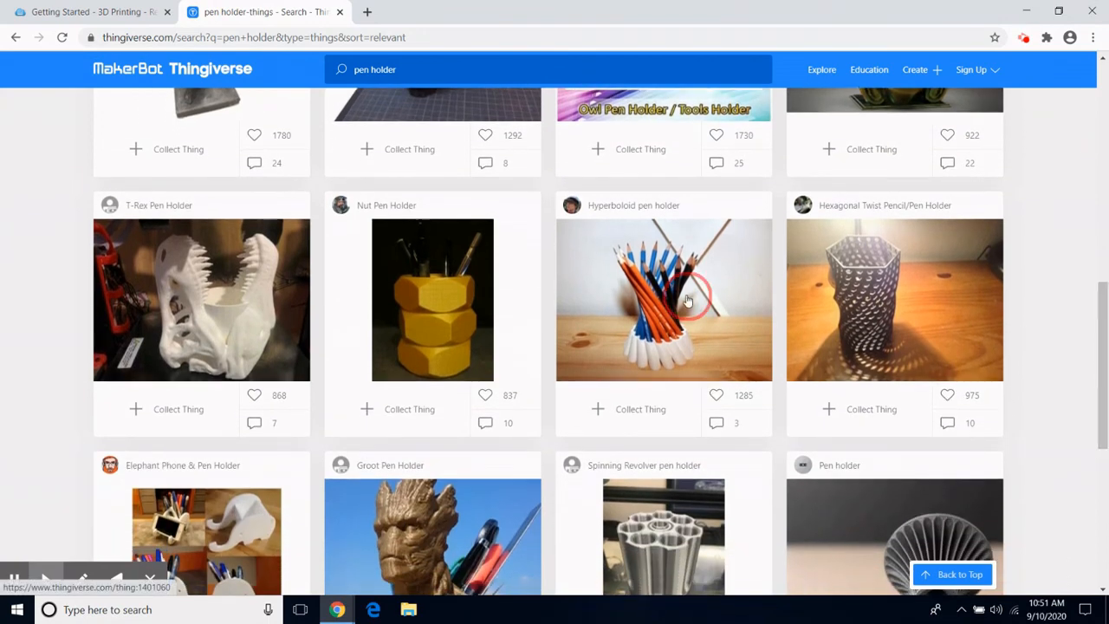
# Open the Hyperboloid pen holder design and show its Thing Files
pyautogui.click(663, 299)
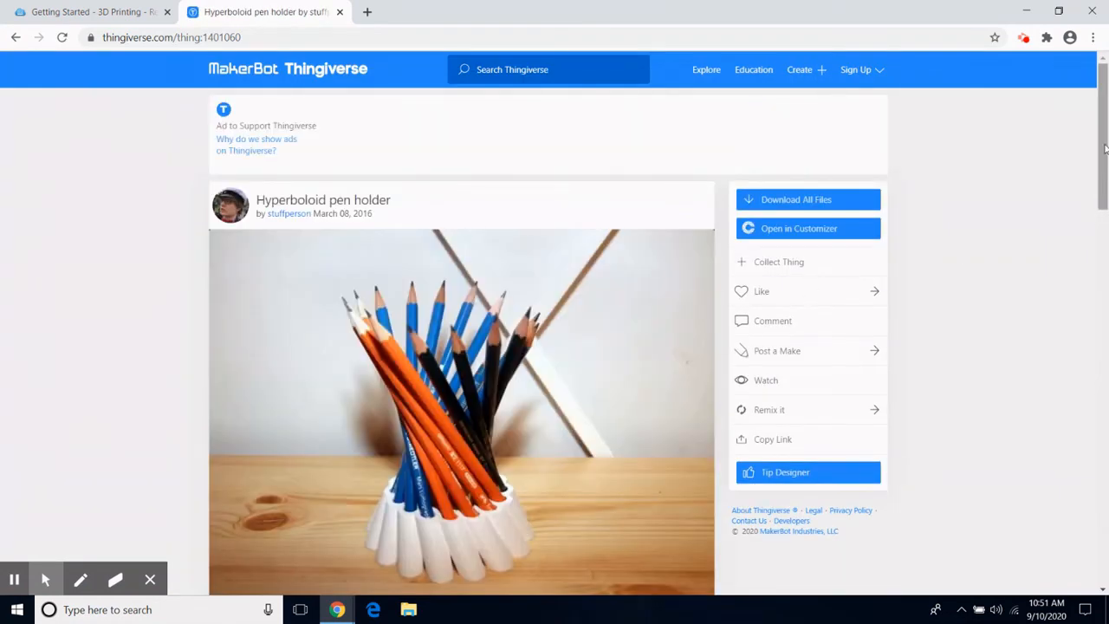
pyautogui.scroll(-3)
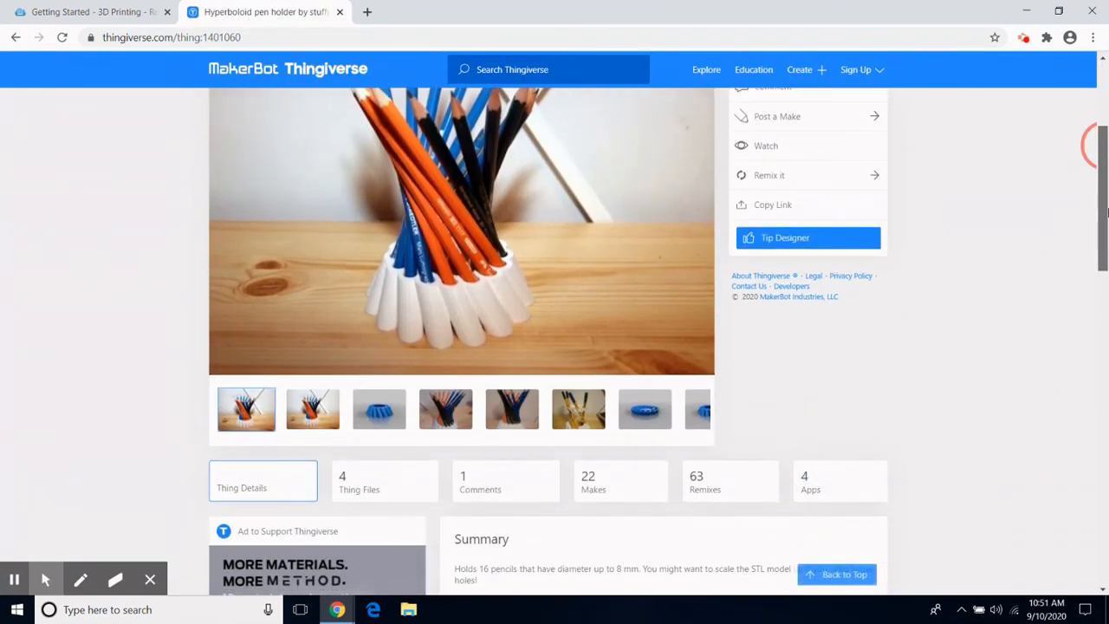
pyautogui.scroll(-3)
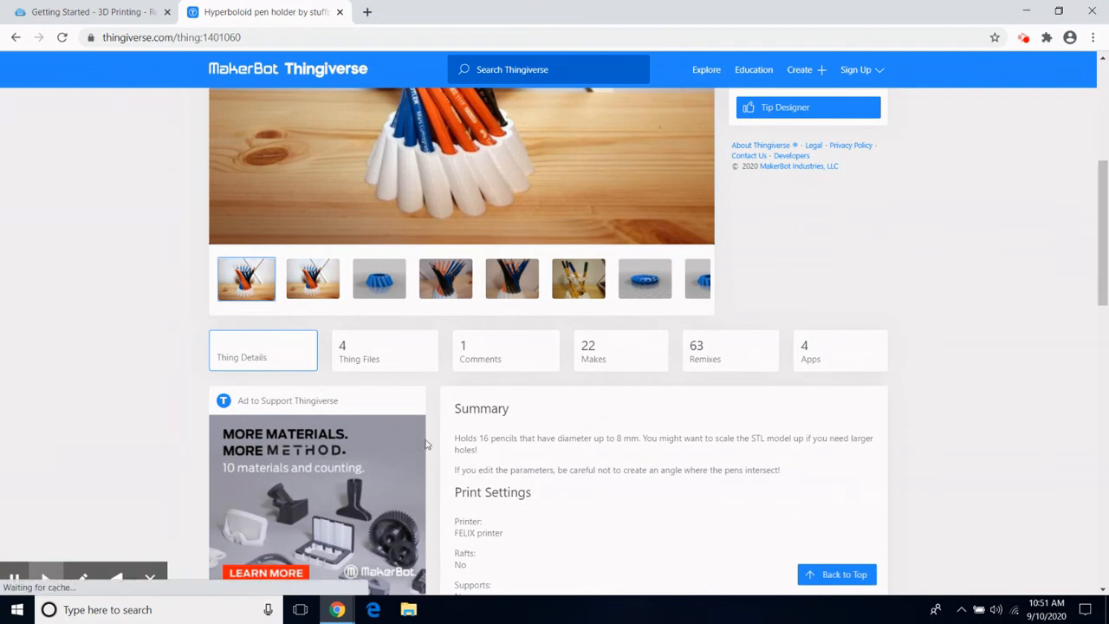
pyautogui.click(384, 350)
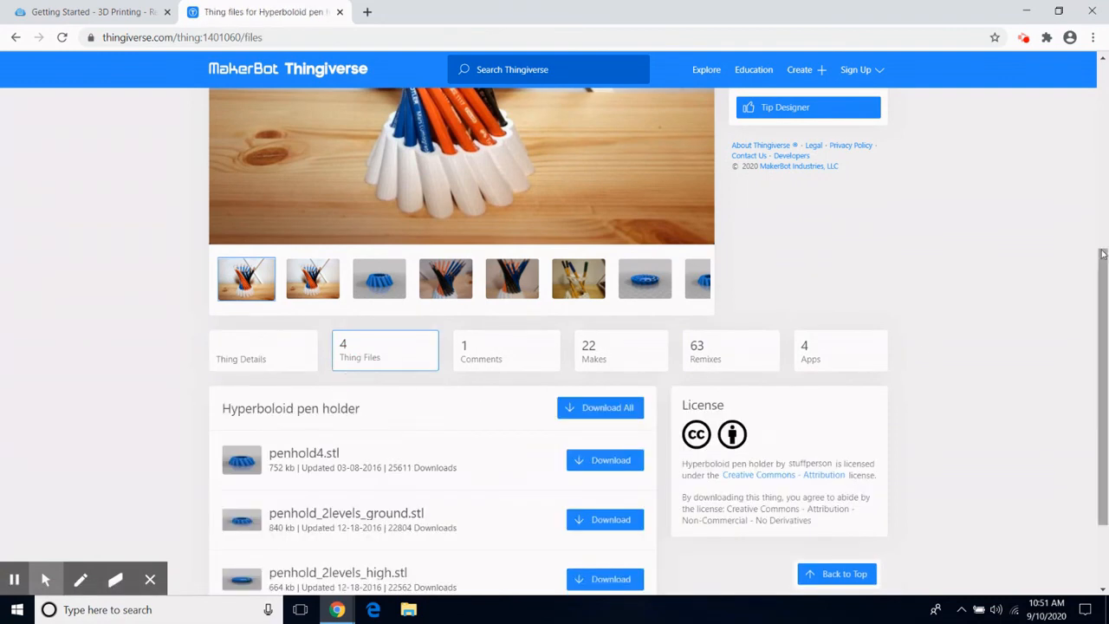
# Download penhold4.stl from the design's file list
pyautogui.scroll(-3)
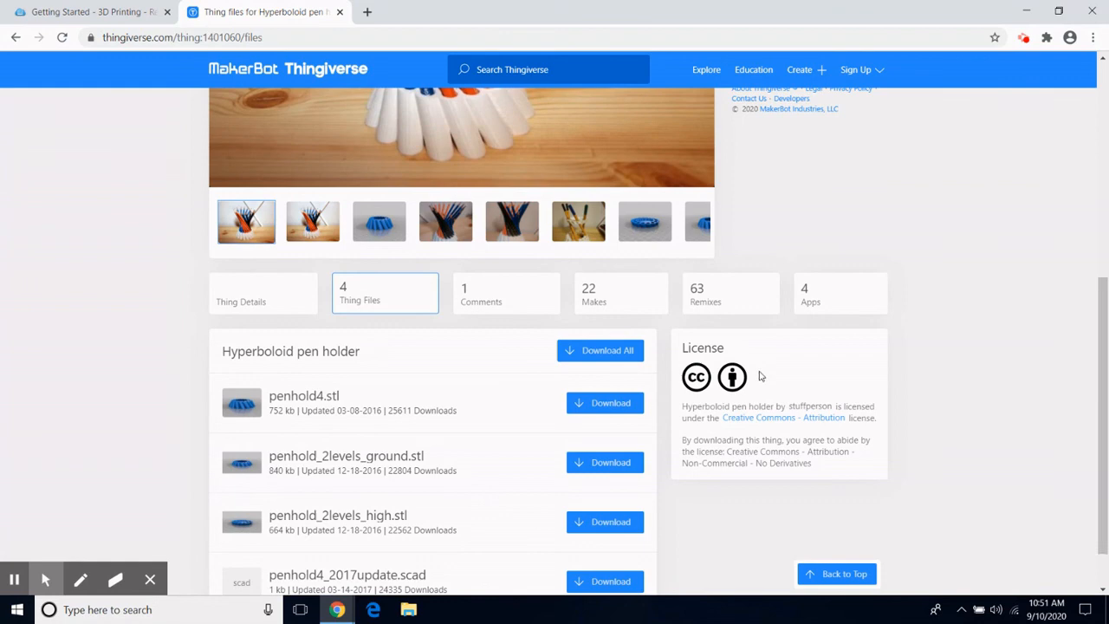
pyautogui.doubleClick(333, 395)
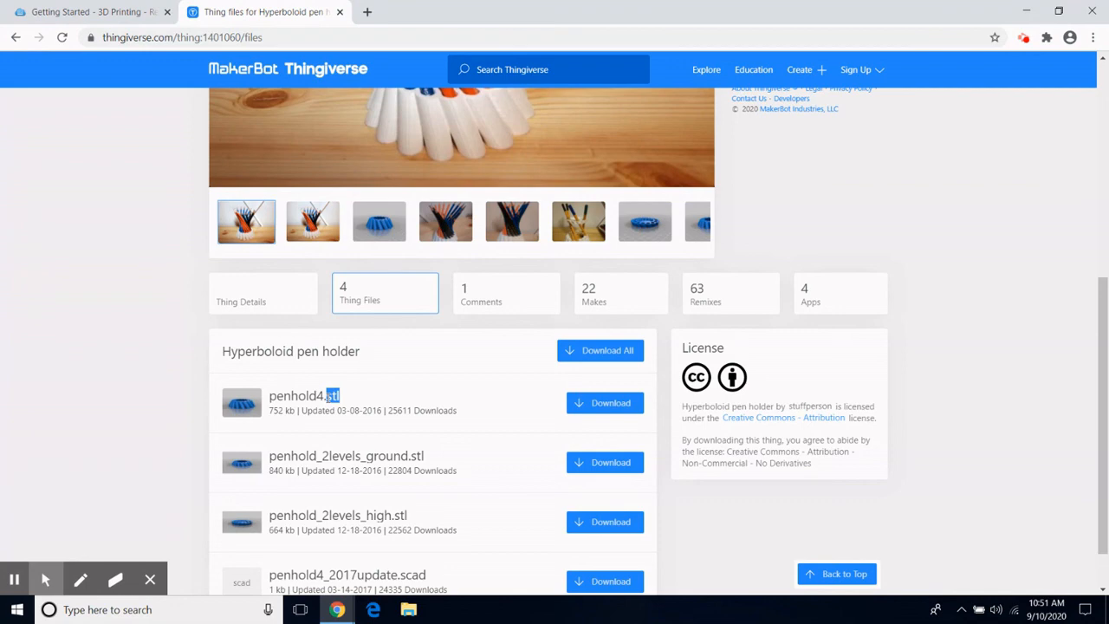
pyautogui.moveTo(611, 403)
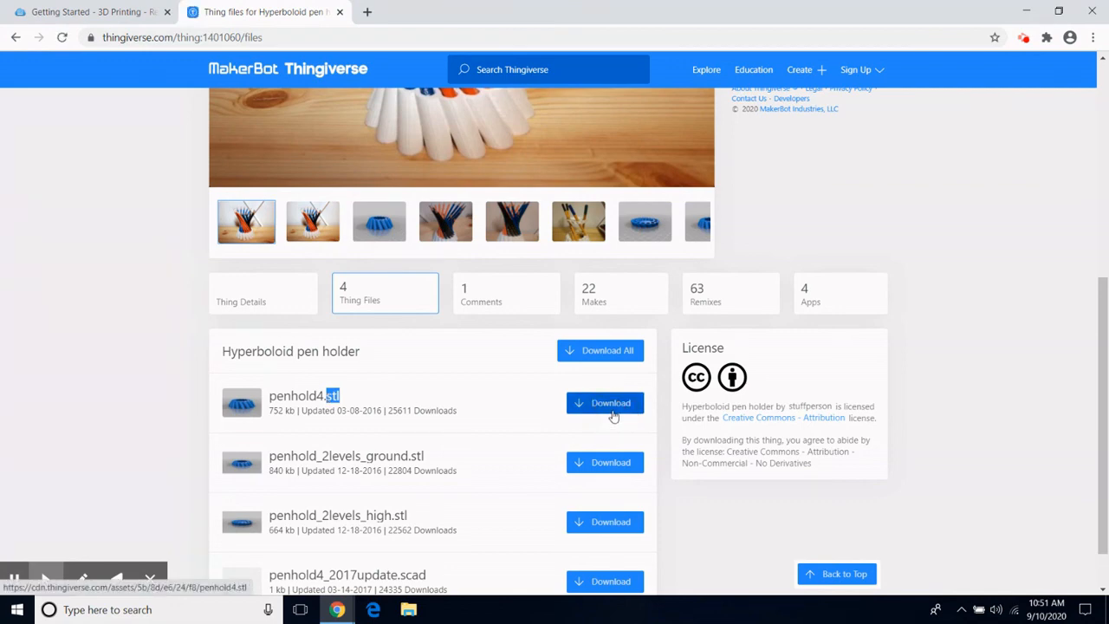
pyautogui.click(610, 403)
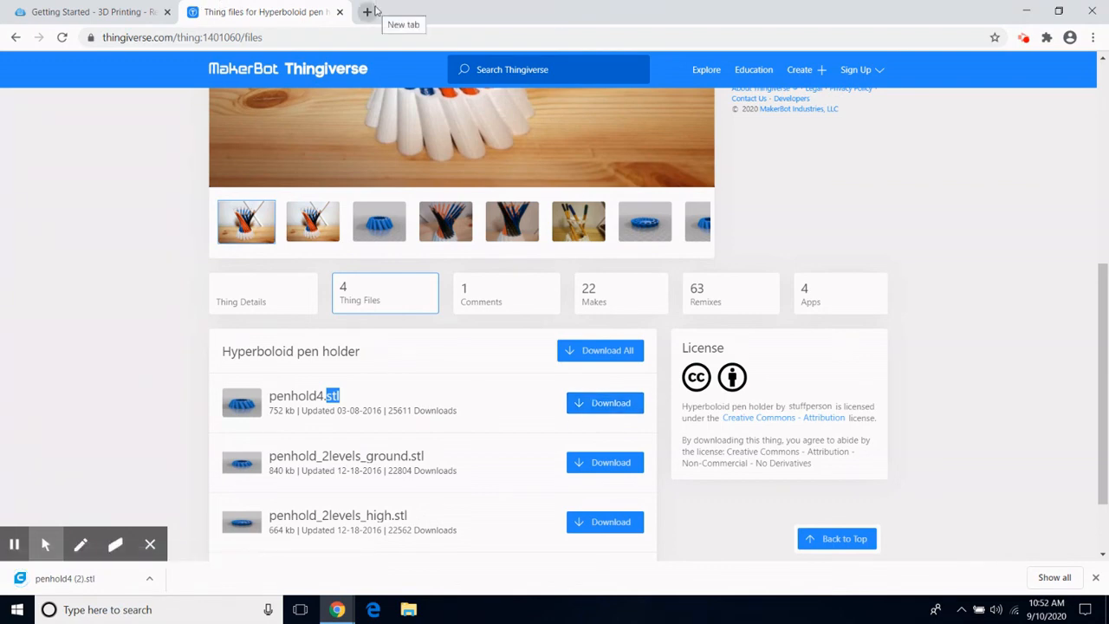
# Search the Fairfax County Library site for '3d printing' in a new tab
pyautogui.click(367, 12)
pyautogui.write('fairfaxcounty.gov/library/')
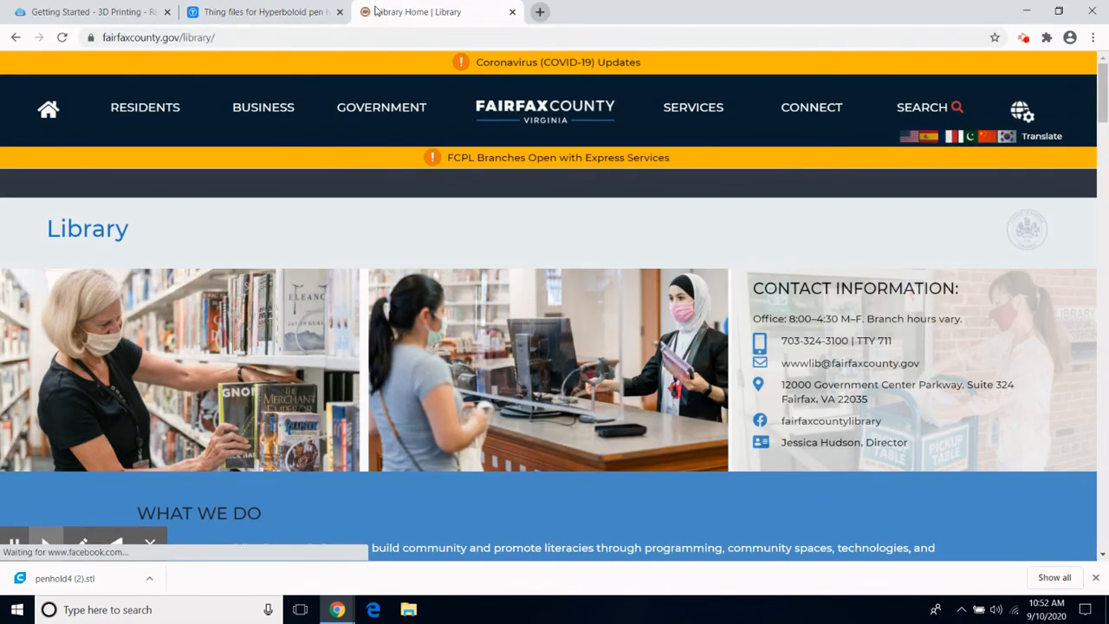
pyautogui.moveTo(921, 107)
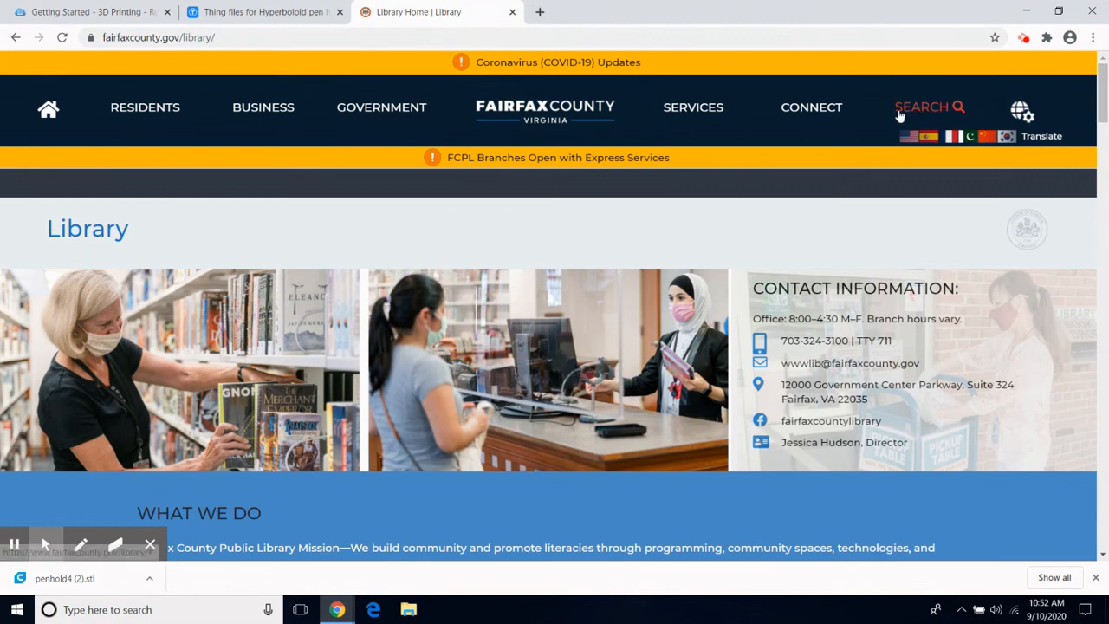
pyautogui.click(921, 106)
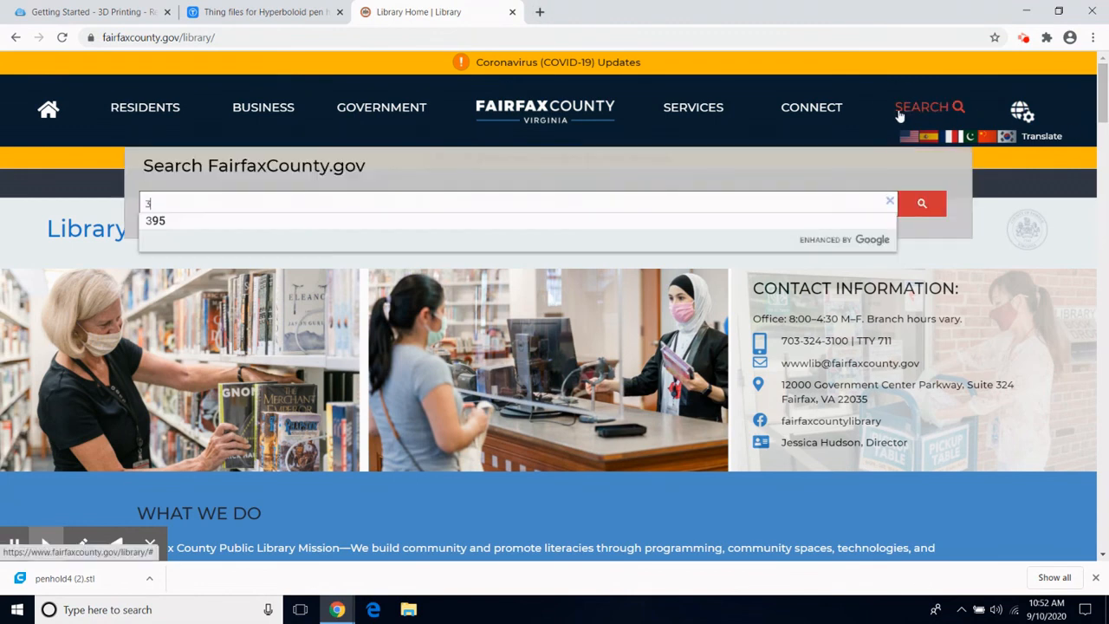
pyautogui.write('d printing')
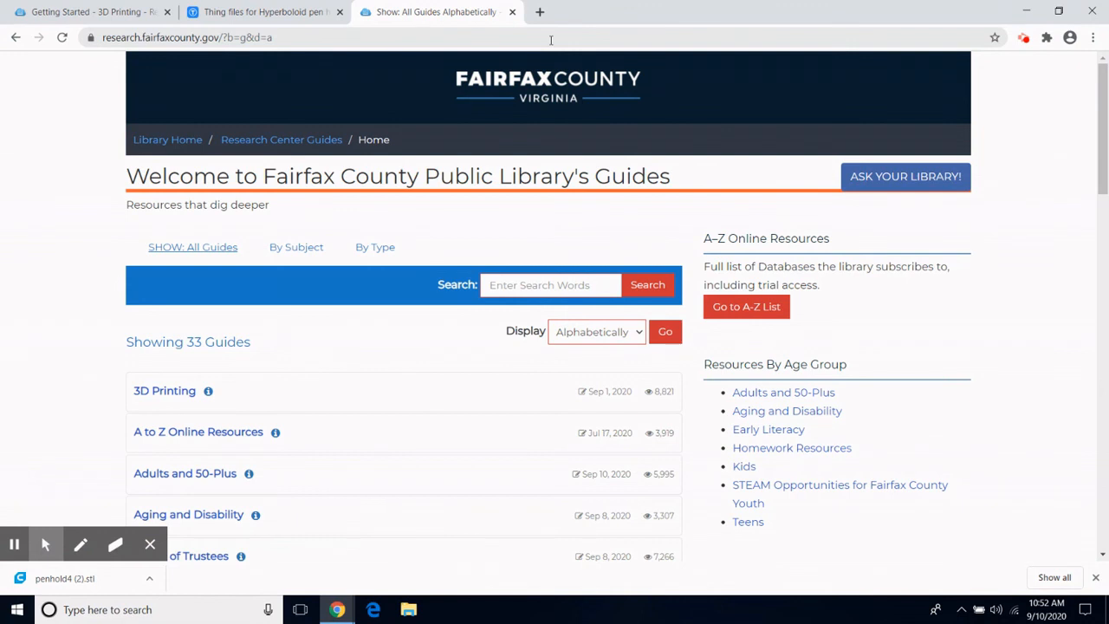
pyautogui.moveTo(69, 294)
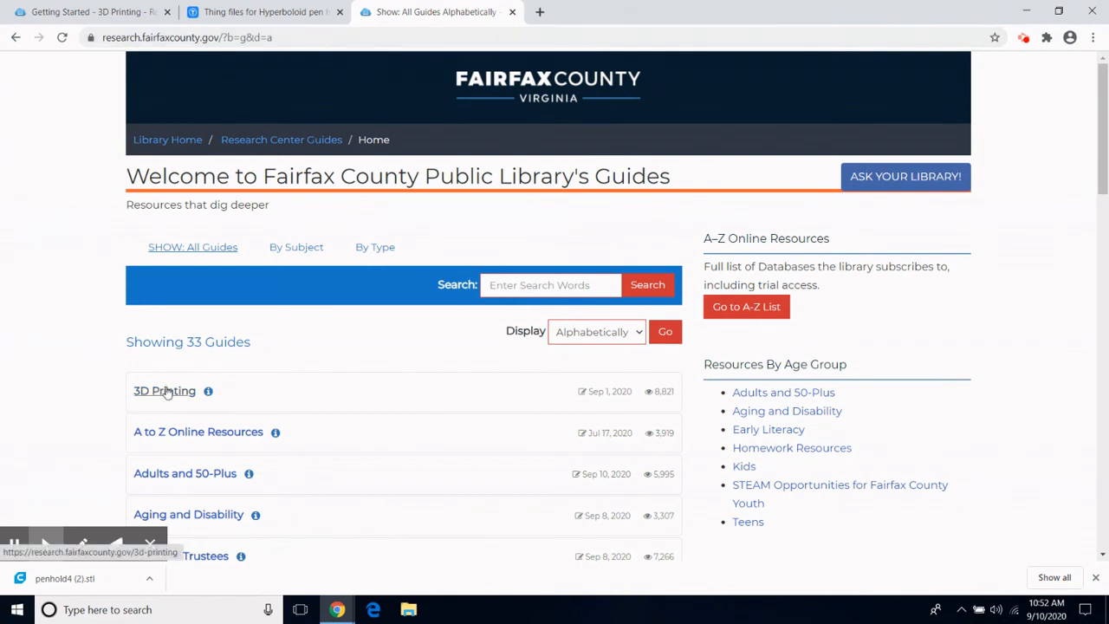
# Open the 3D Printing guide and scroll through pickup libraries and accepted file formats
pyautogui.click(164, 391)
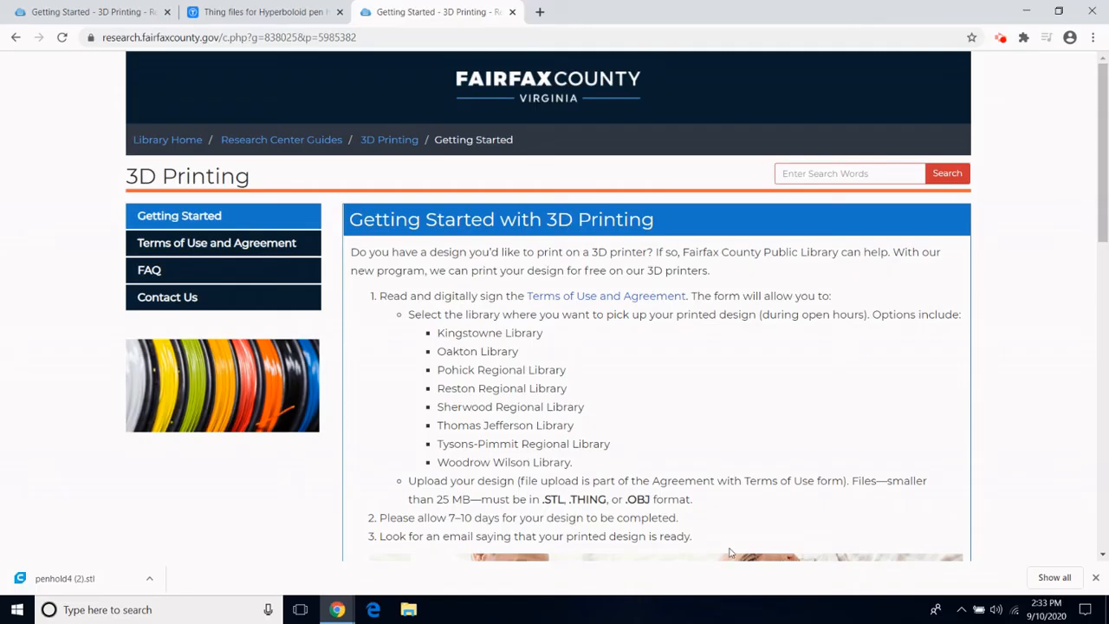
pyautogui.moveTo(946, 349)
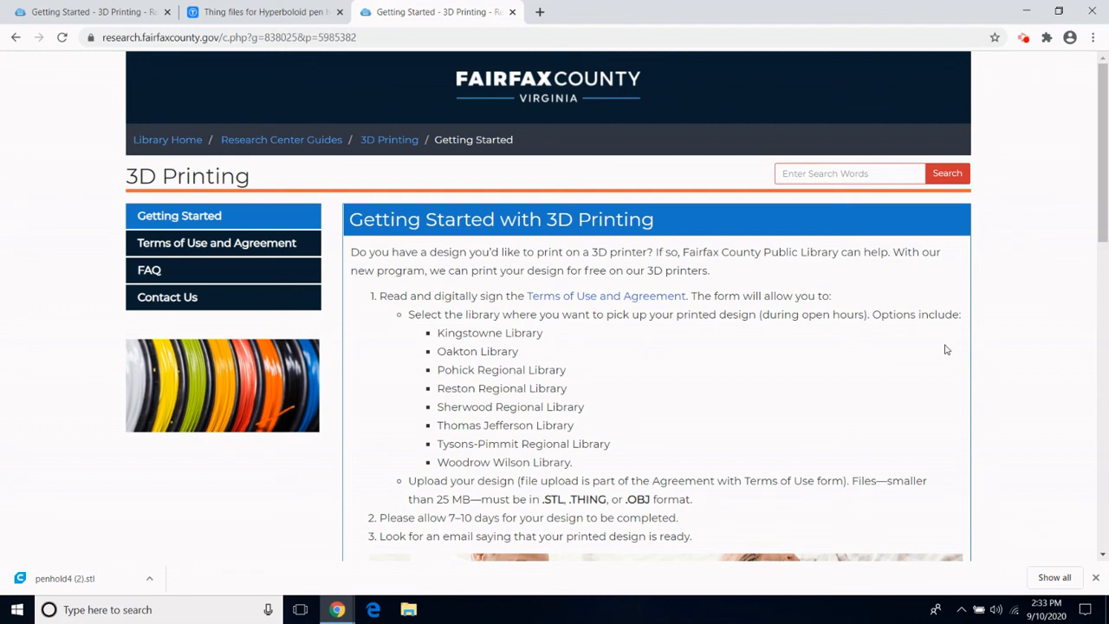
pyautogui.moveTo(1104, 206)
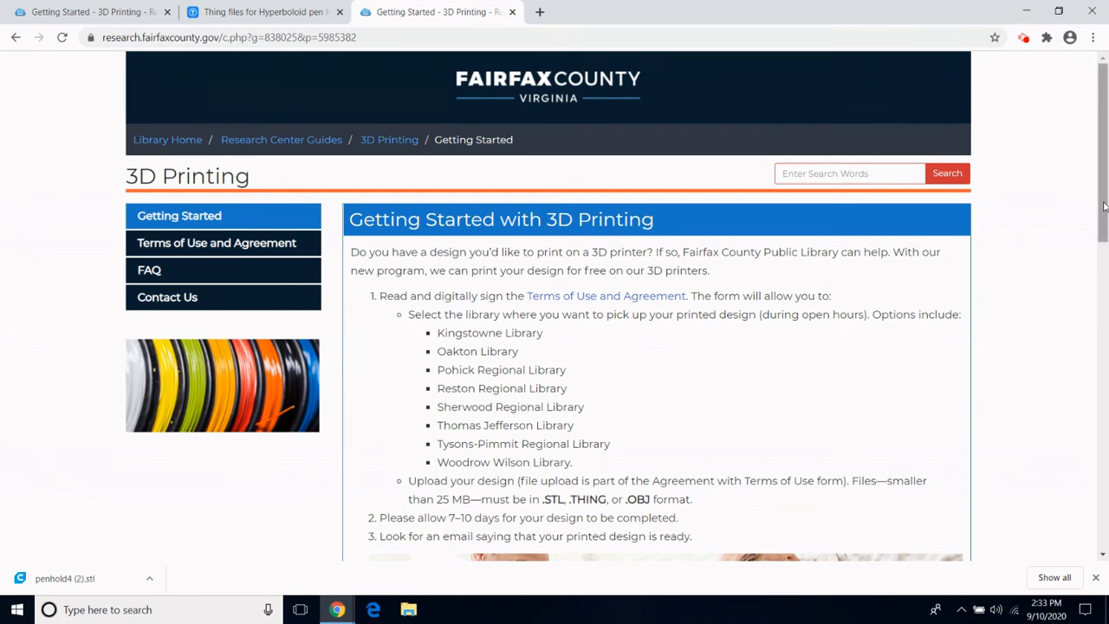
pyautogui.scroll(-3)
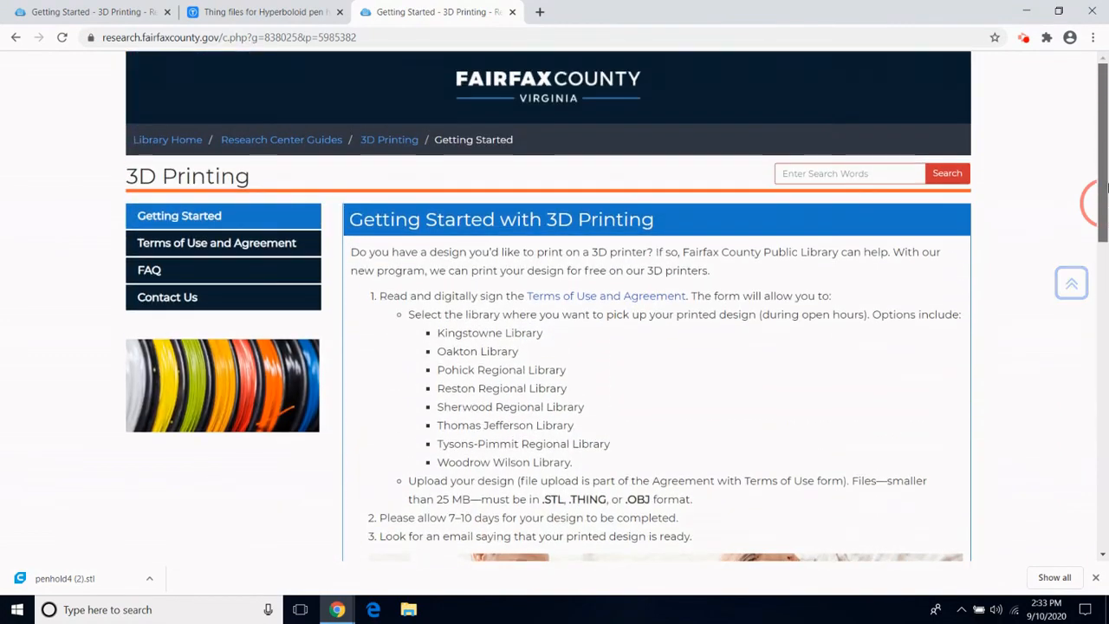
pyautogui.moveTo(216, 243)
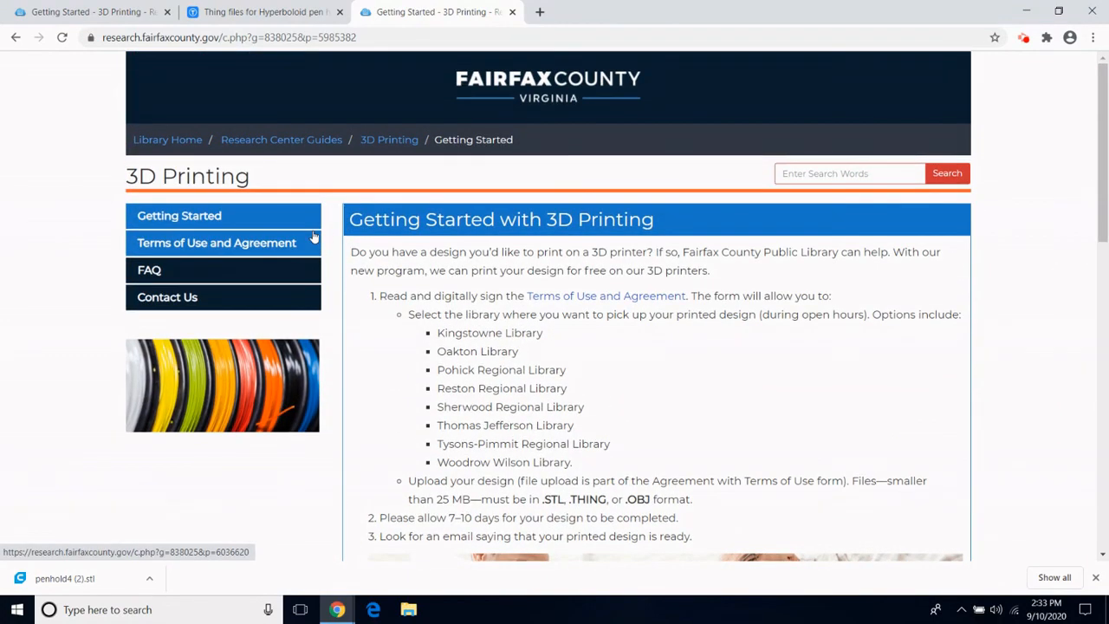
pyautogui.moveTo(298, 249)
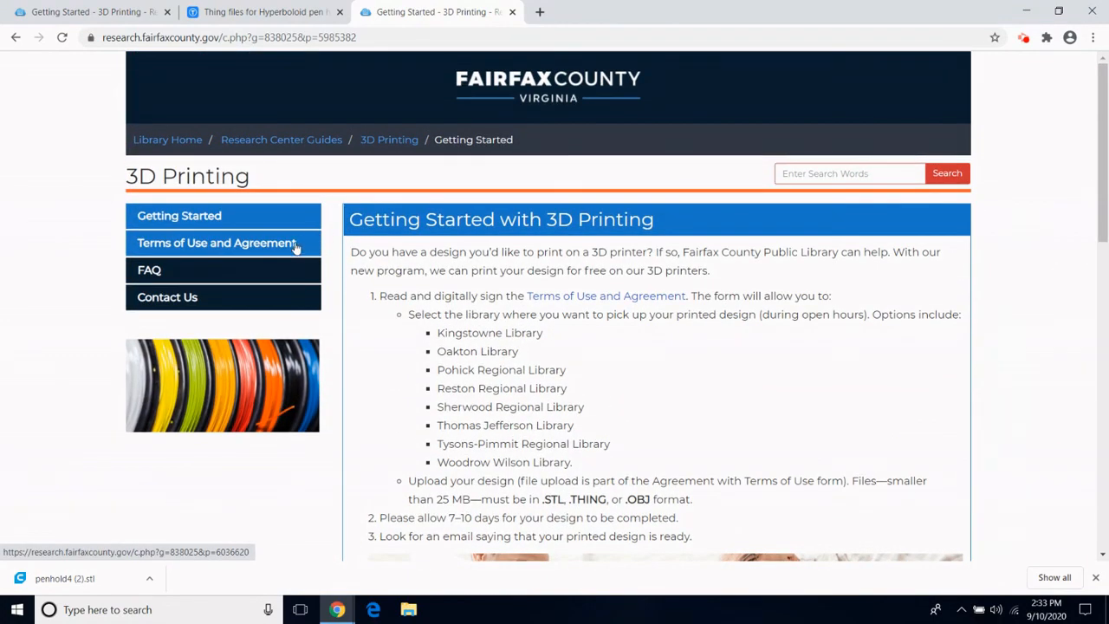
pyautogui.moveTo(224, 269)
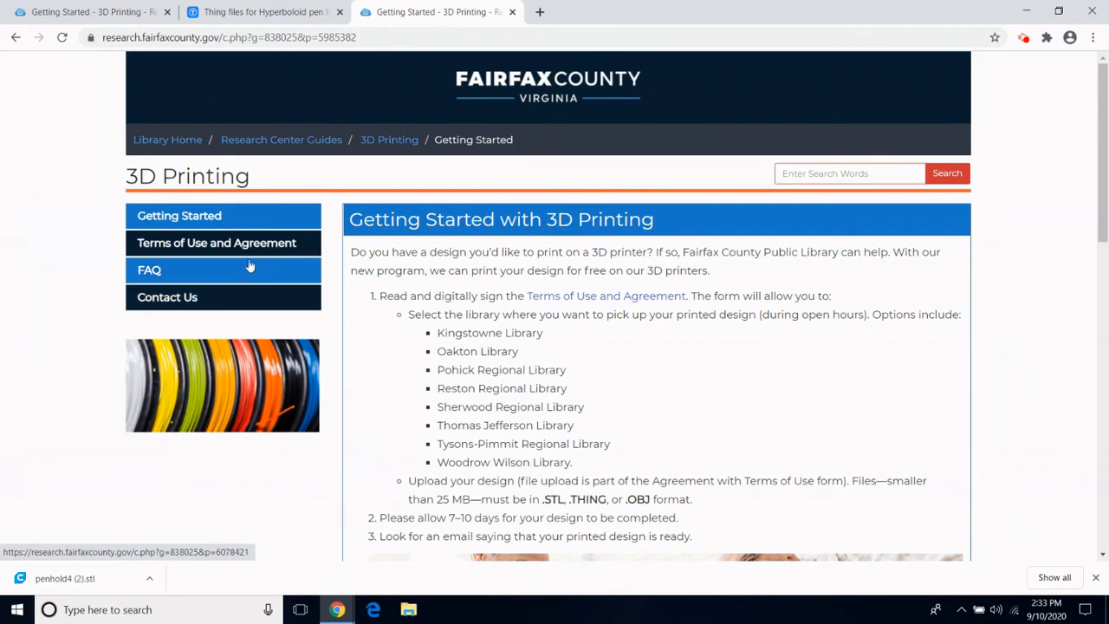
# Go to Terms of Use and Agreement and scroll to the 3D Printer File Submission Form
pyautogui.click(216, 242)
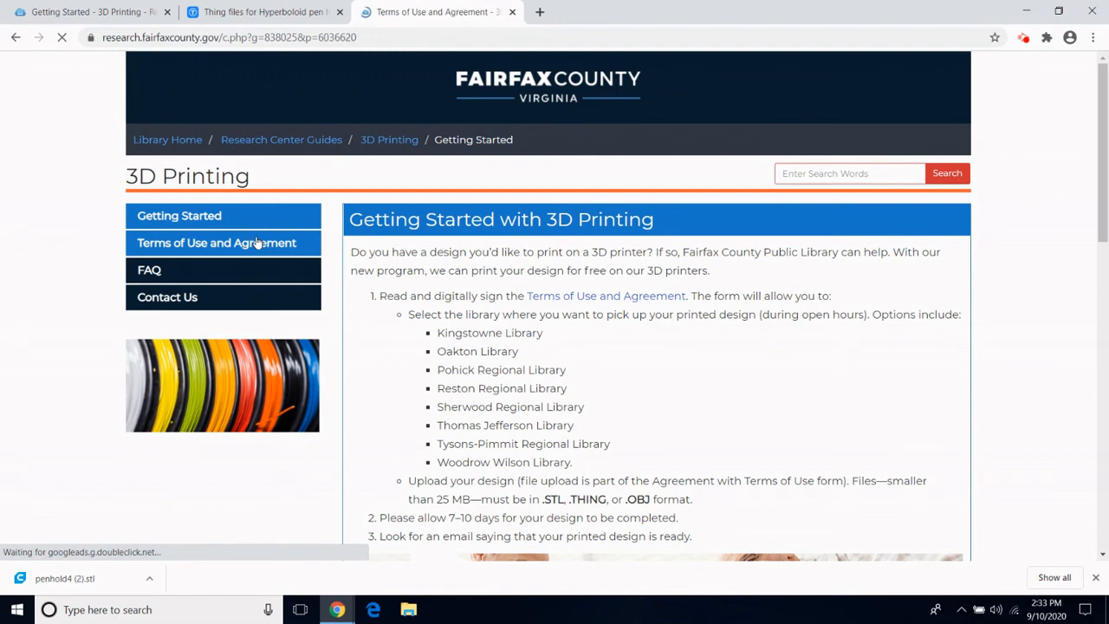
pyautogui.click(216, 243)
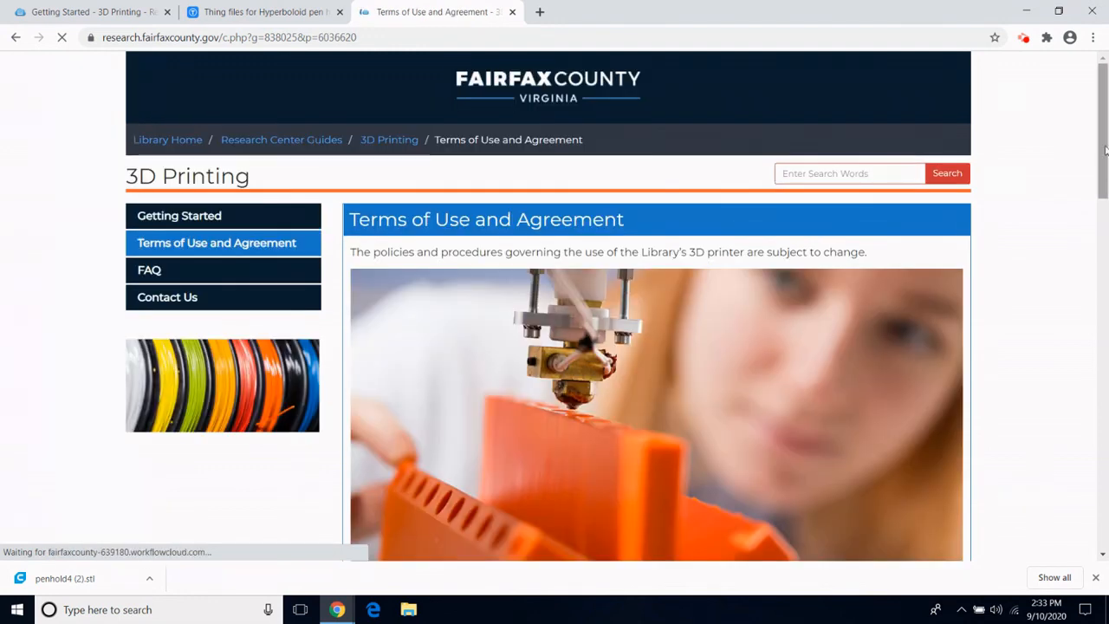
pyautogui.scroll(-3)
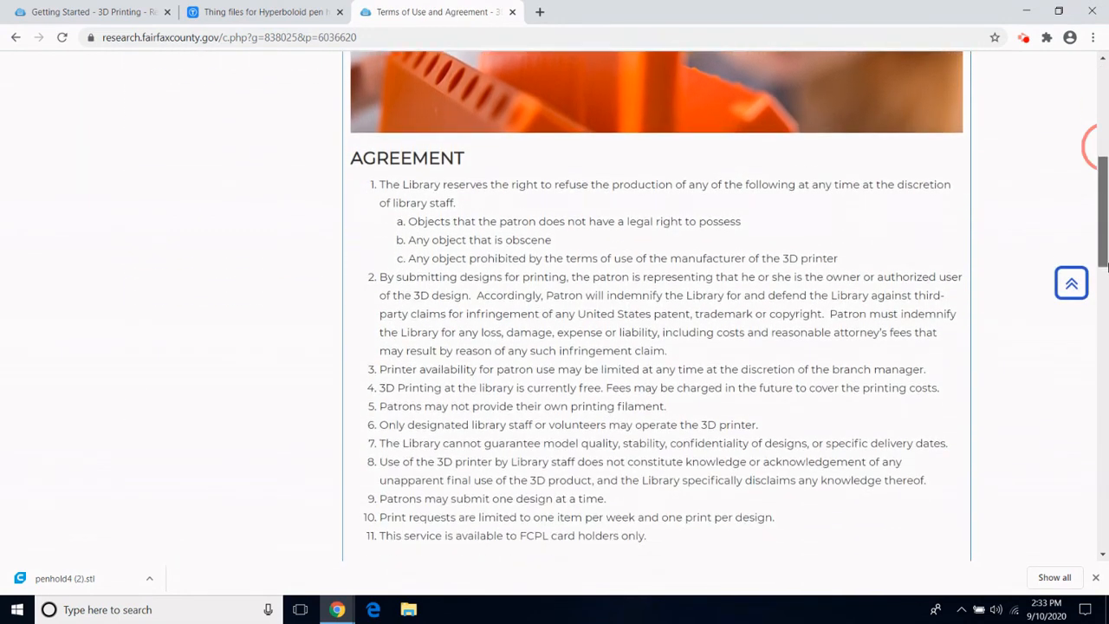
pyautogui.scroll(-3)
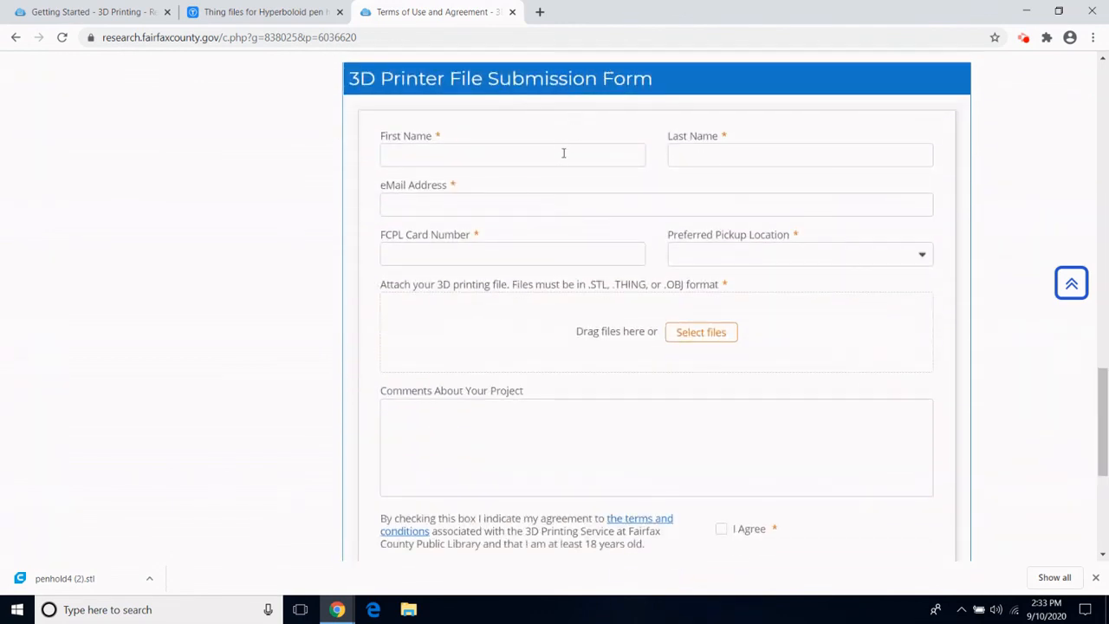
# Set the Preferred Pickup Location to Thomas Jefferson Library
pyautogui.click(512, 154)
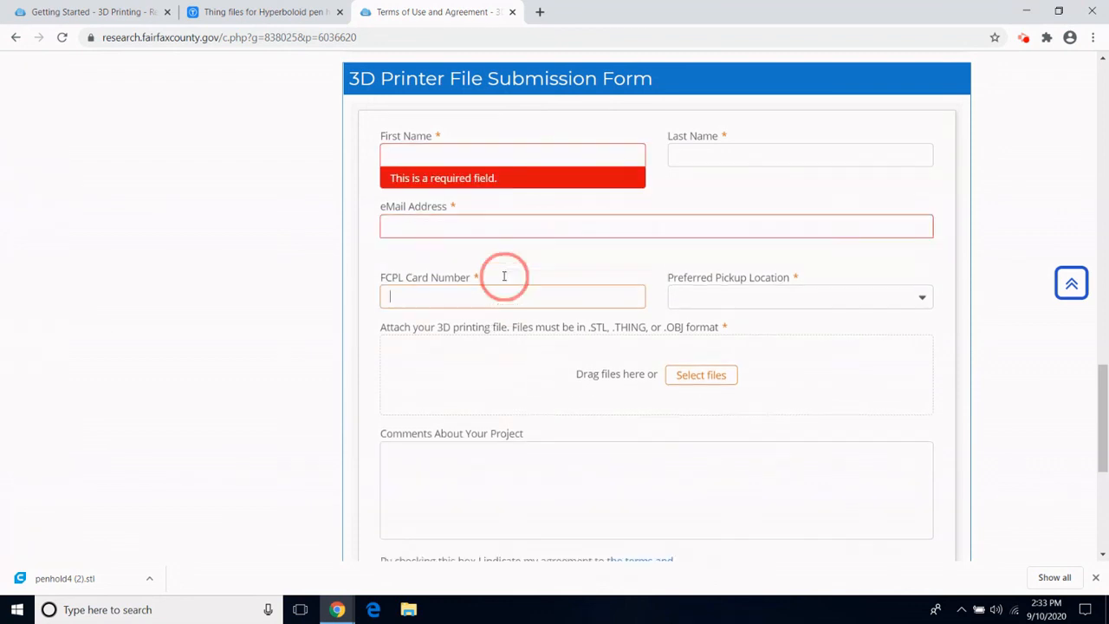
pyautogui.click(797, 296)
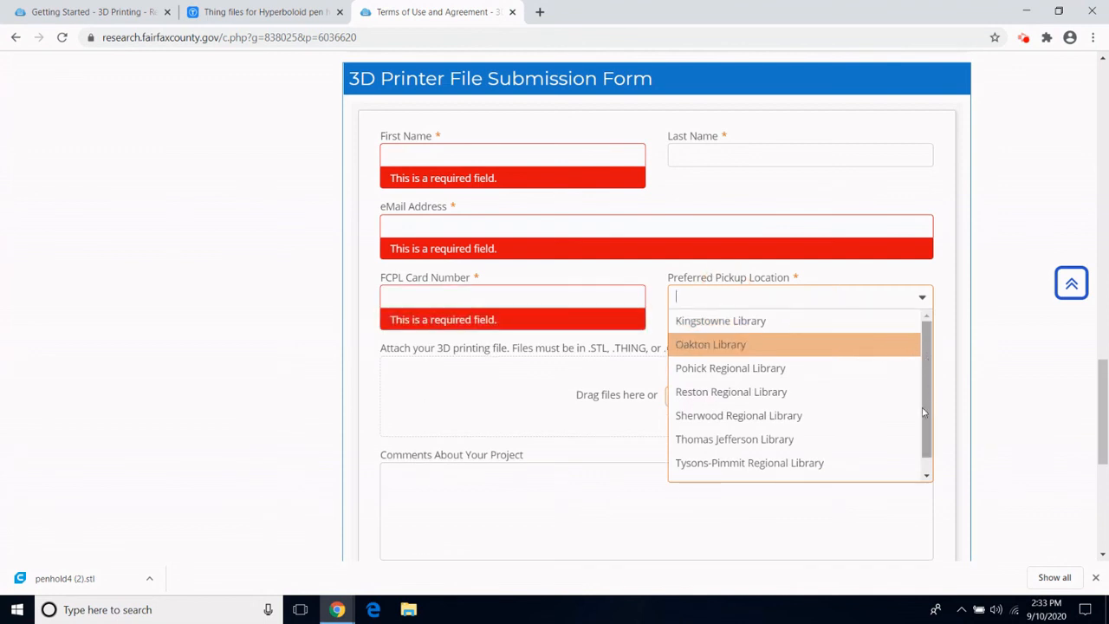
pyautogui.click(734, 438)
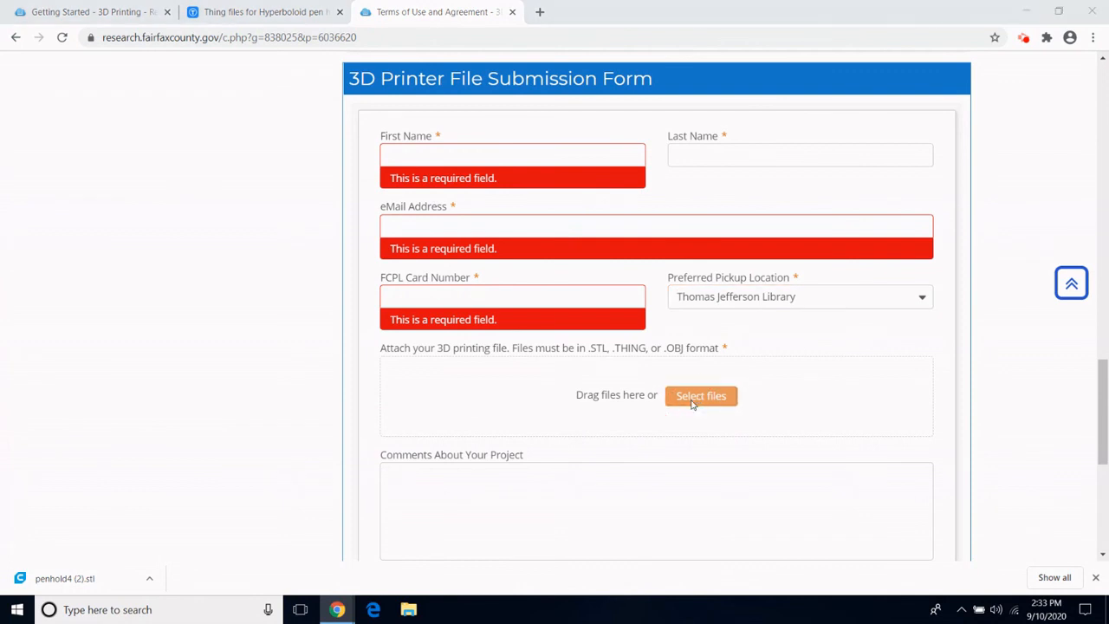
# Attach penhold4 (2).stl from Downloads to the form
pyautogui.click(701, 396)
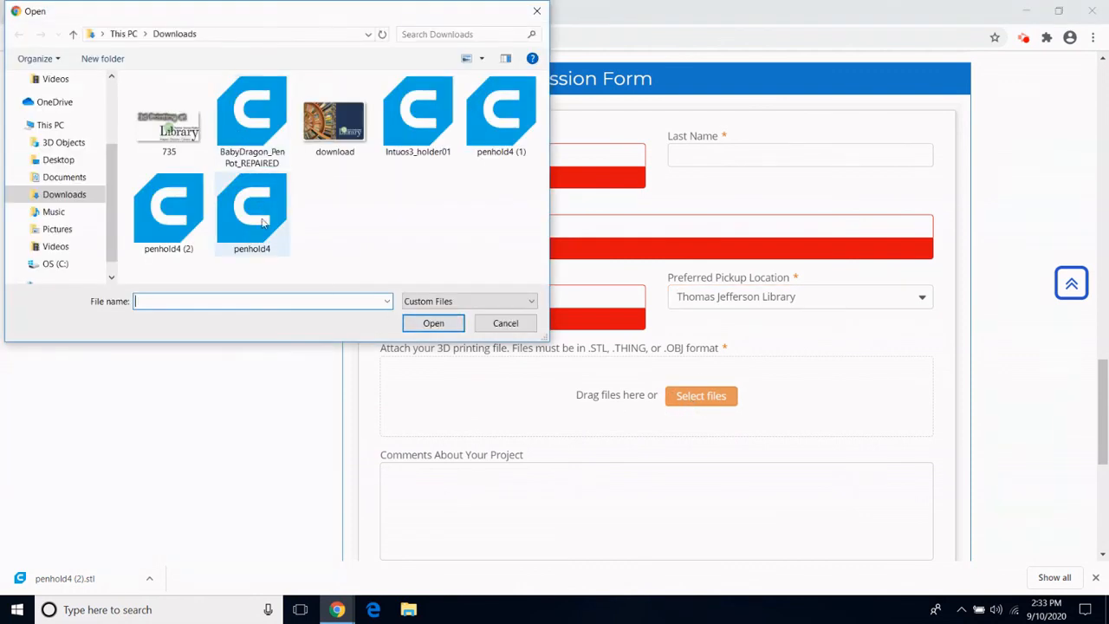
pyautogui.click(433, 322)
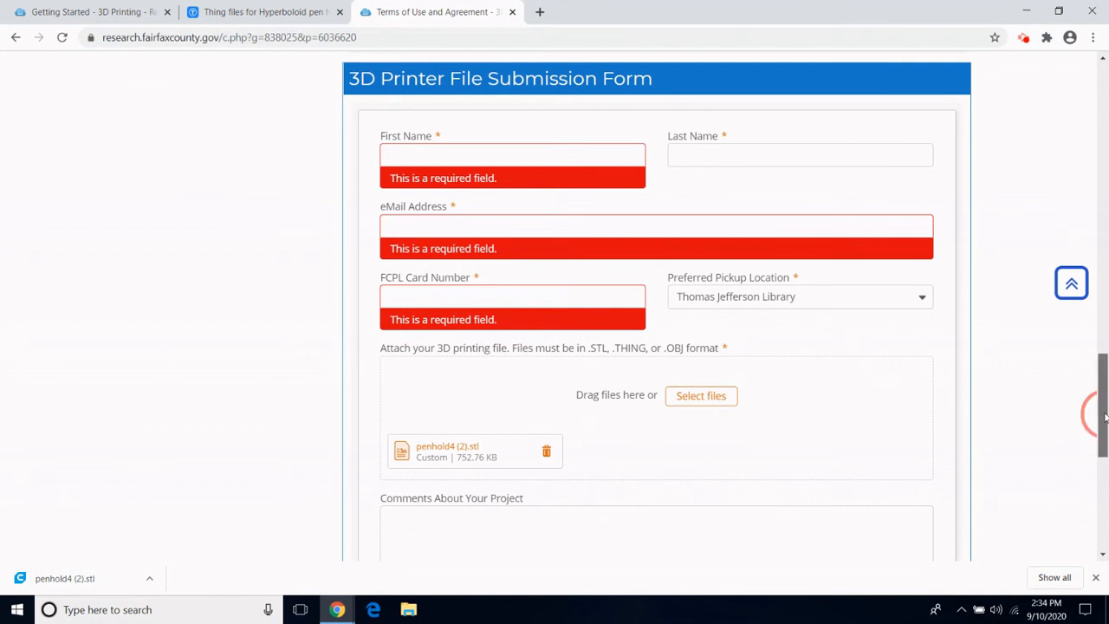
# Tick 'I Agree' for the 3D Printing Service terms and conditions
pyautogui.scroll(-3)
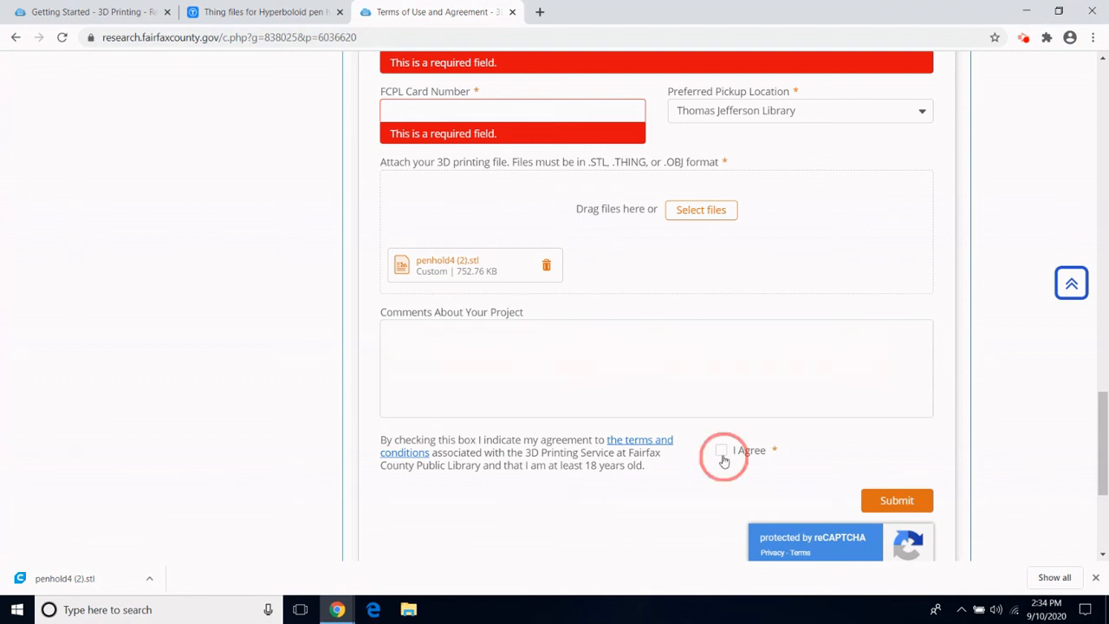
pyautogui.click(721, 450)
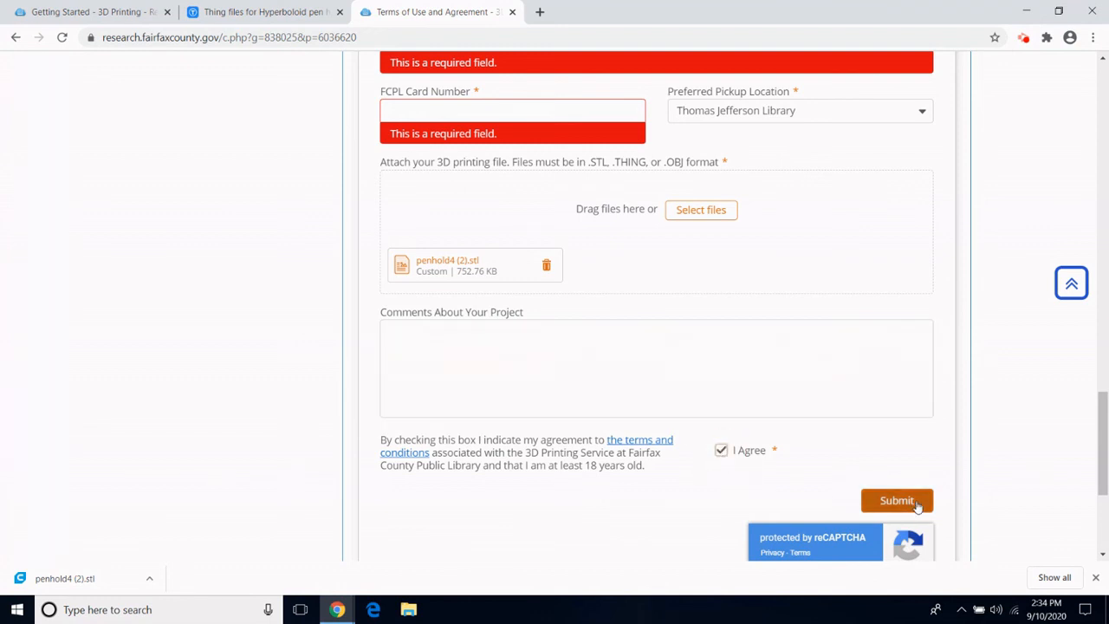